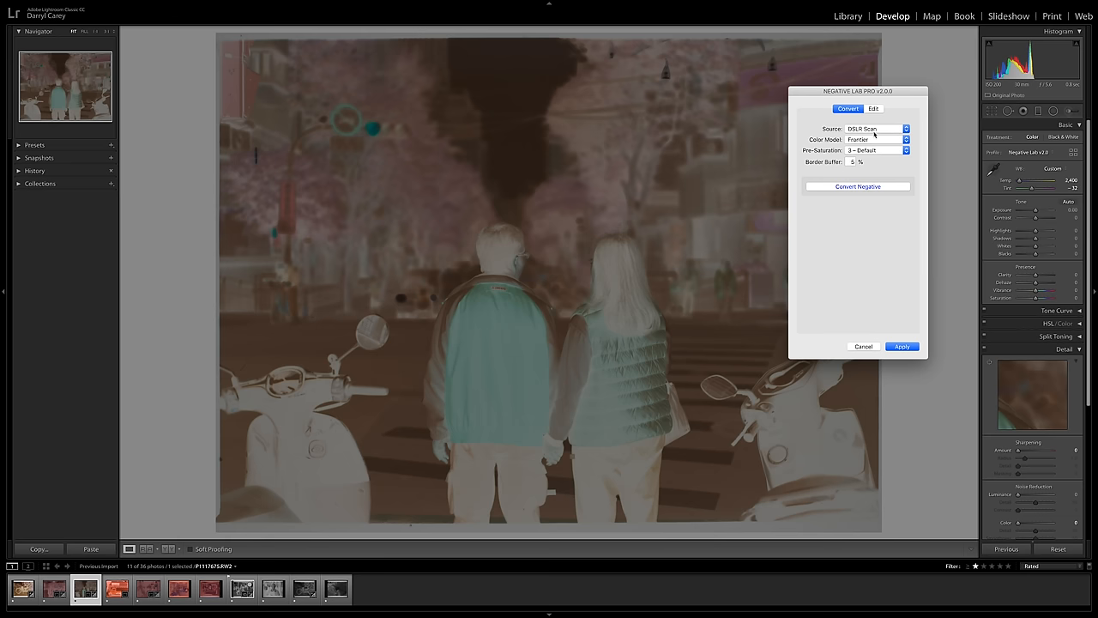
Convert the couple-by-the-scooters negative, apply it, and select the next scan.
{"action": "left_click", "coordinate": [901, 345]}
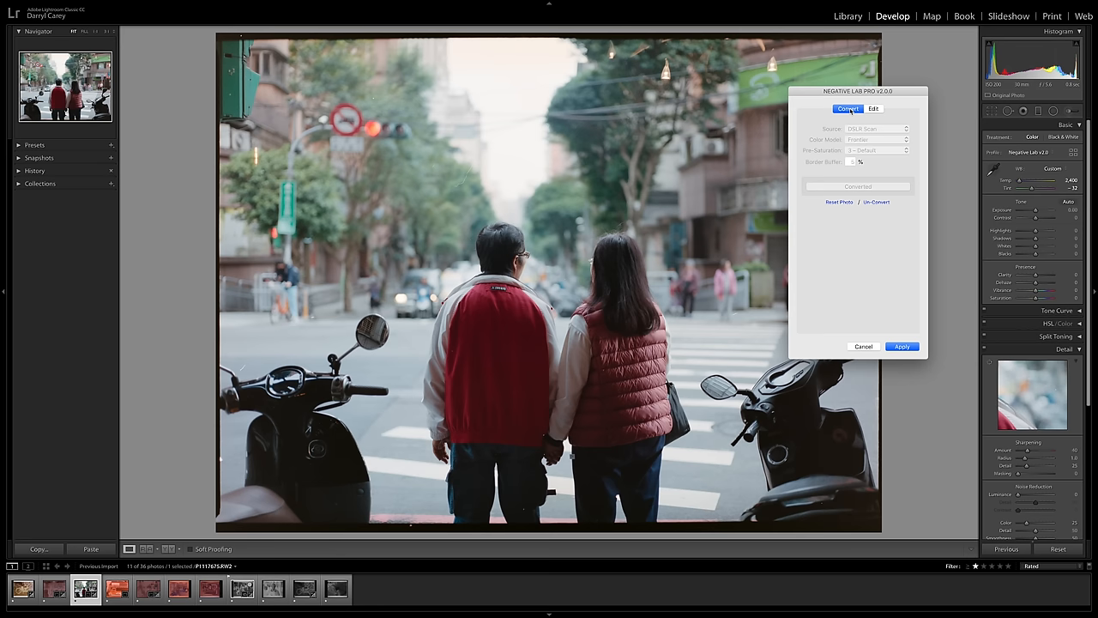
{"action": "left_click", "coordinate": [901, 347]}
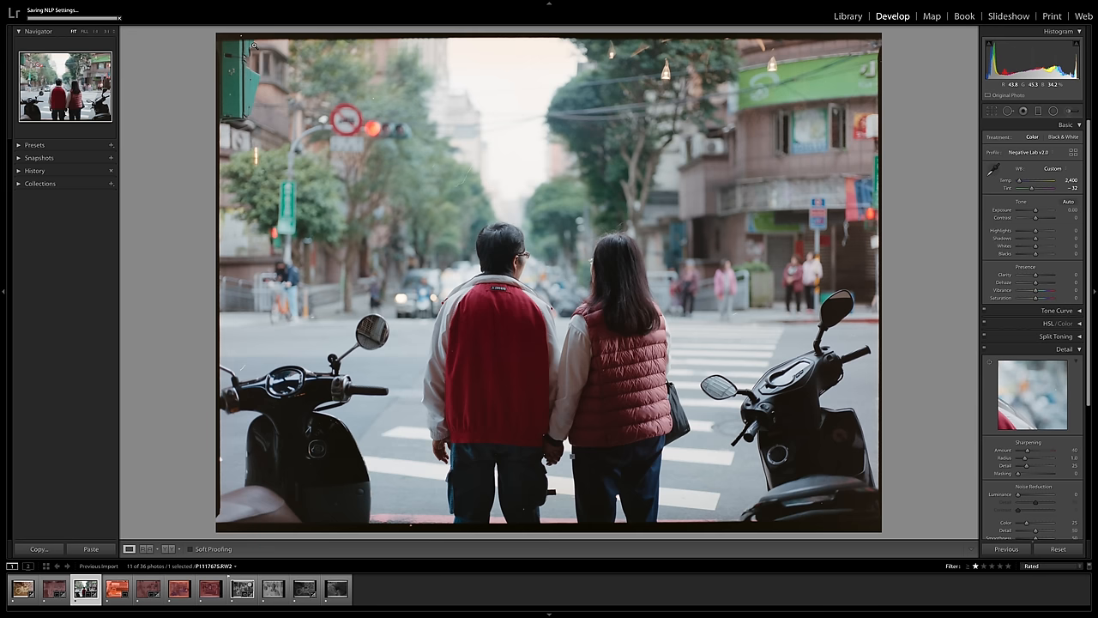
{"action": "left_click", "coordinate": [143, 586]}
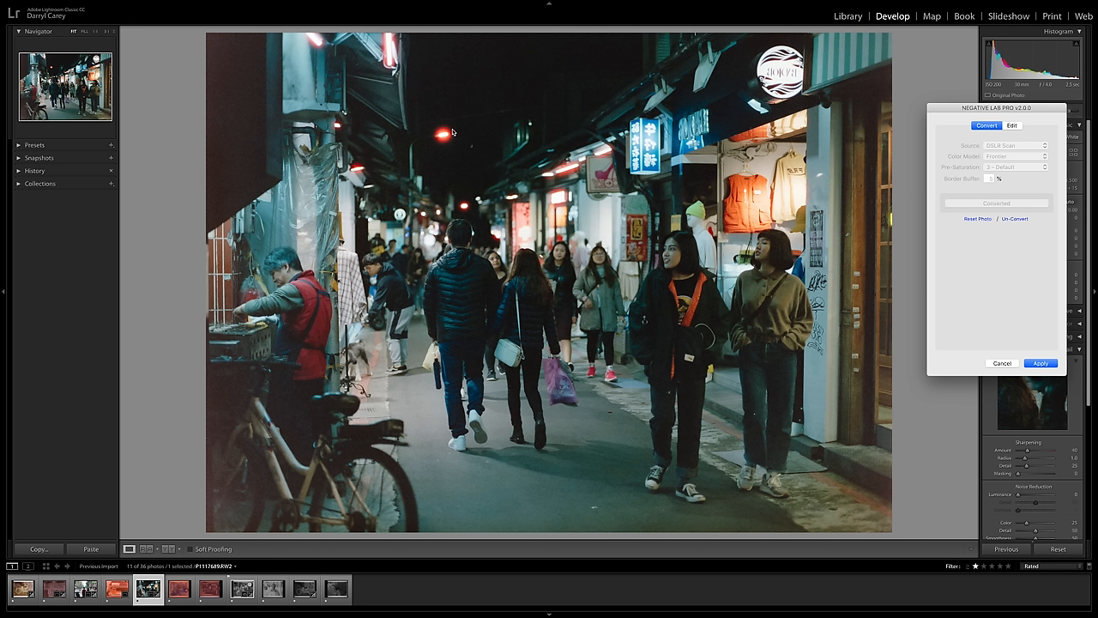
{"action": "mouse_move", "coordinate": [476, 168]}
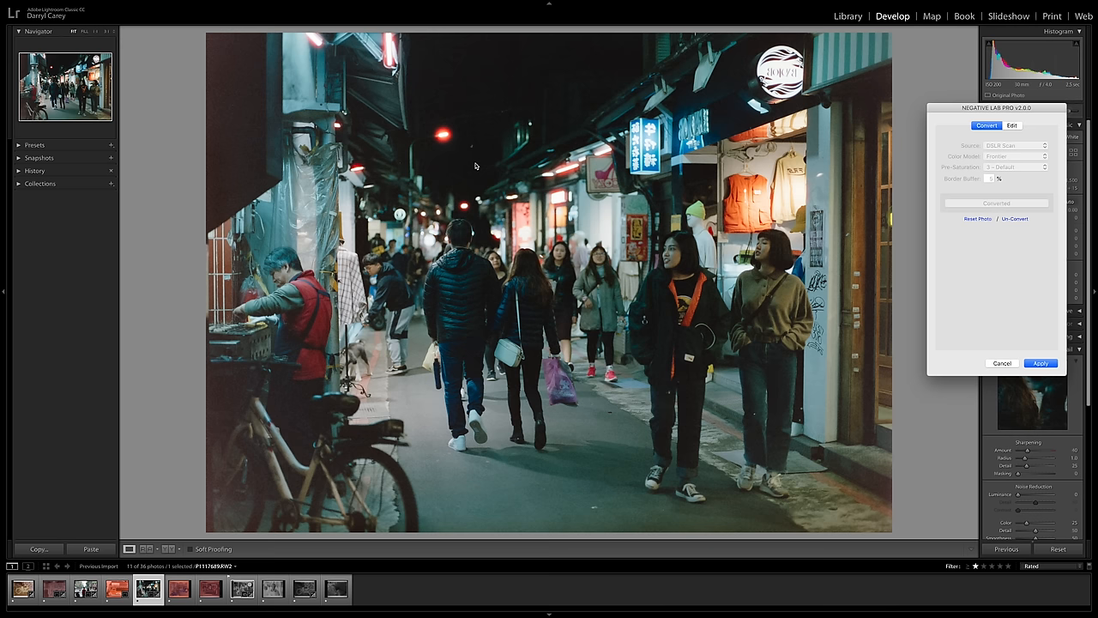
Apply the night street-market conversion and begin cropping the portrait negative.
{"action": "left_click", "coordinate": [272, 588]}
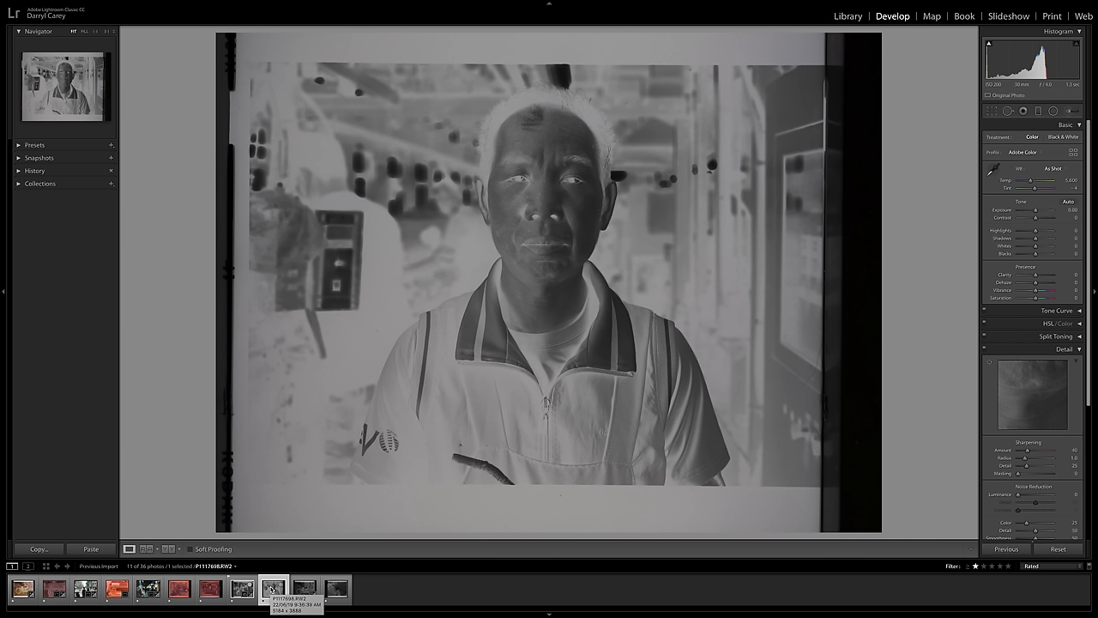
{"action": "left_click", "coordinate": [992, 112]}
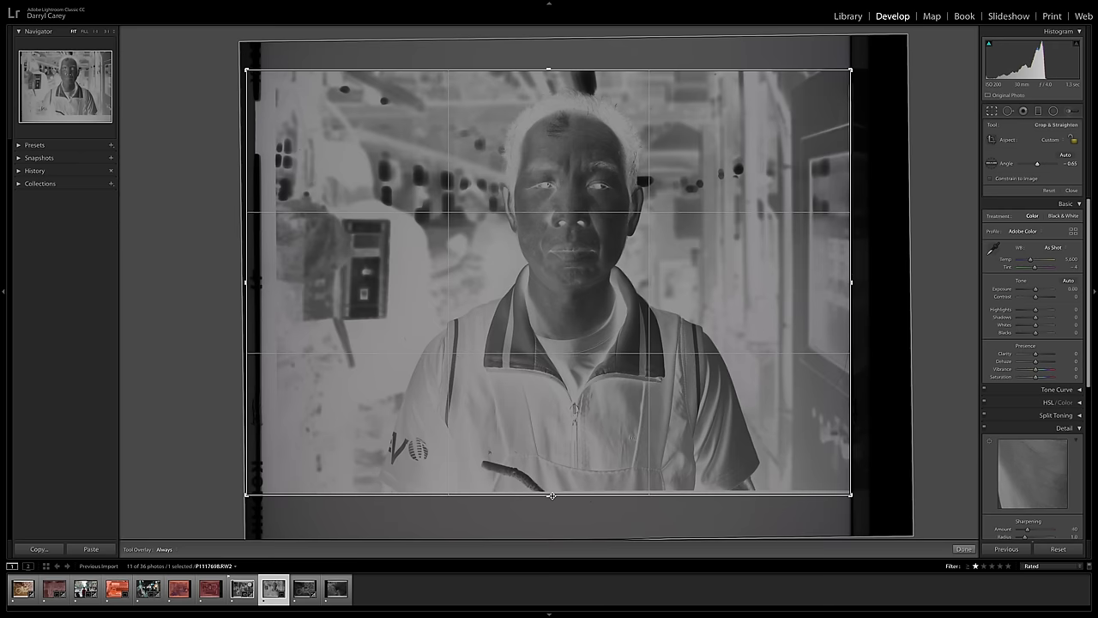
Finish cropping out the portrait's film border and launch the Negative Lab Pro conversion.
{"action": "left_click", "coordinate": [960, 548]}
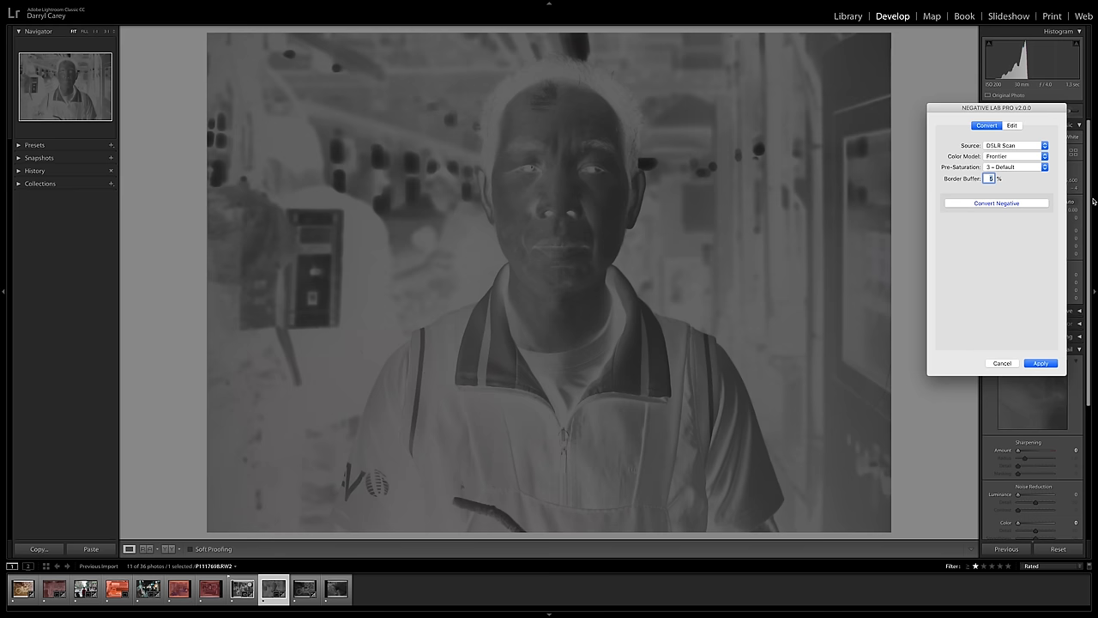
{"action": "left_click", "coordinate": [995, 202]}
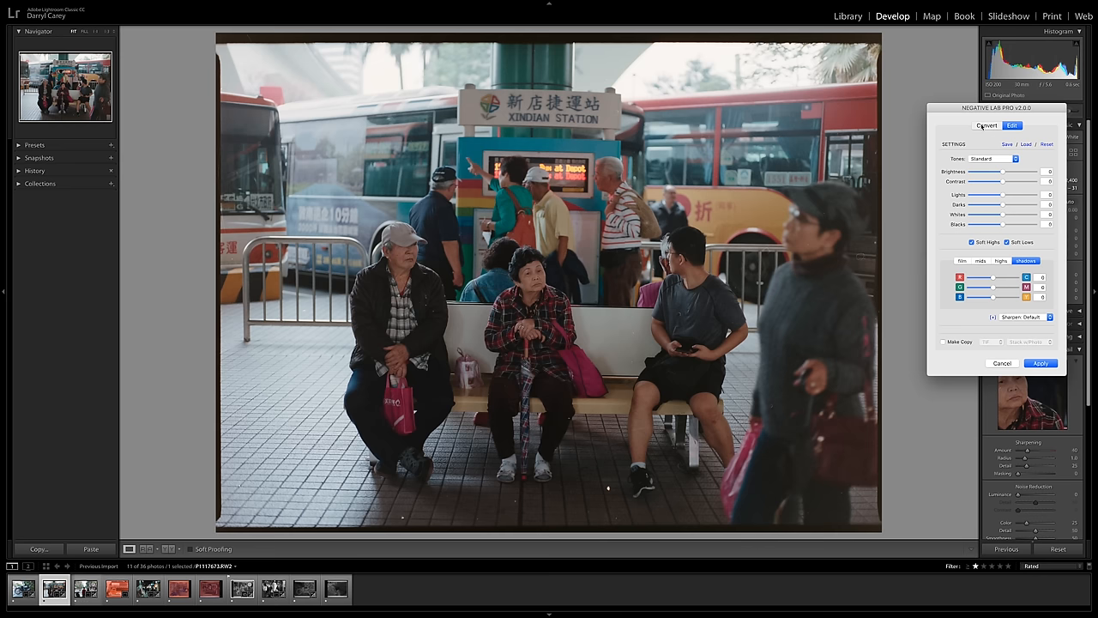
Return to the Convert tab and apply the Xindian Station bus scene conversion.
{"action": "left_click", "coordinate": [985, 125]}
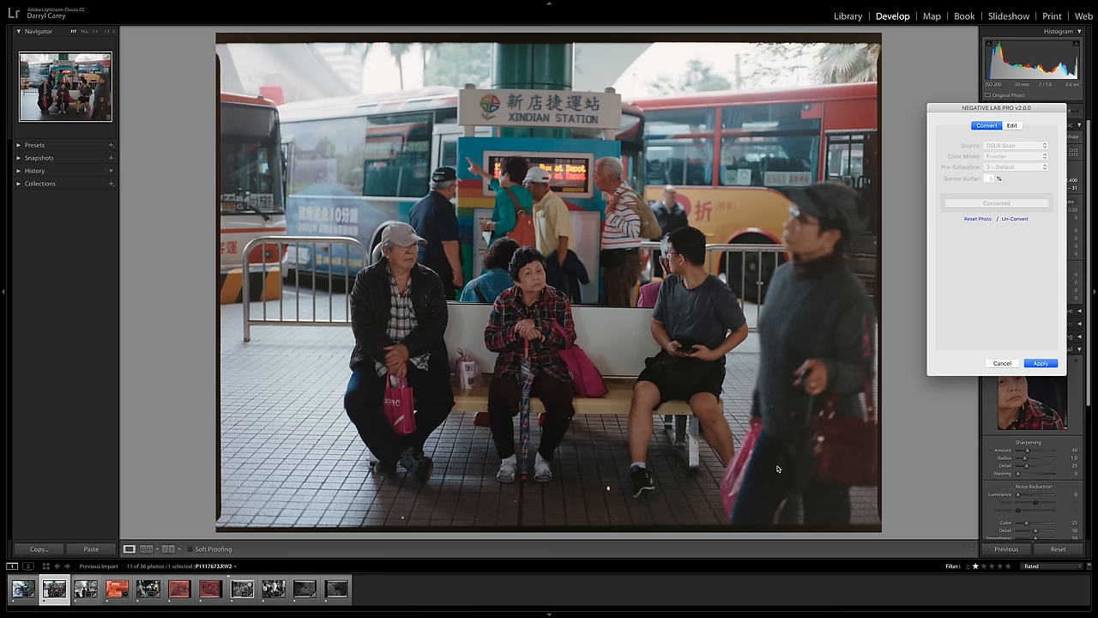
{"action": "left_click", "coordinate": [1039, 363]}
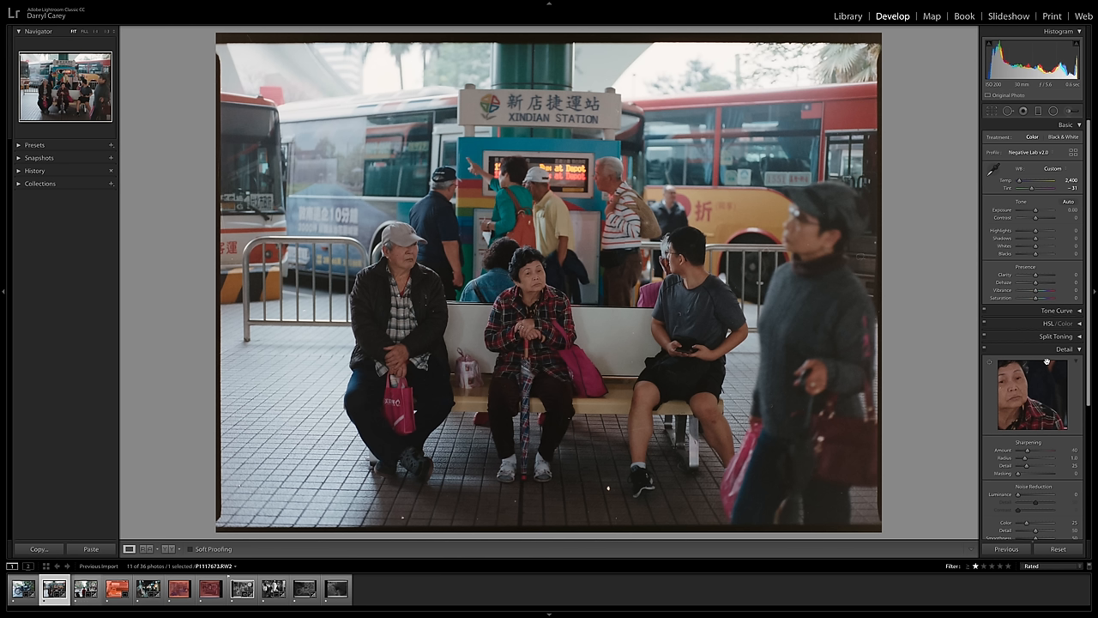